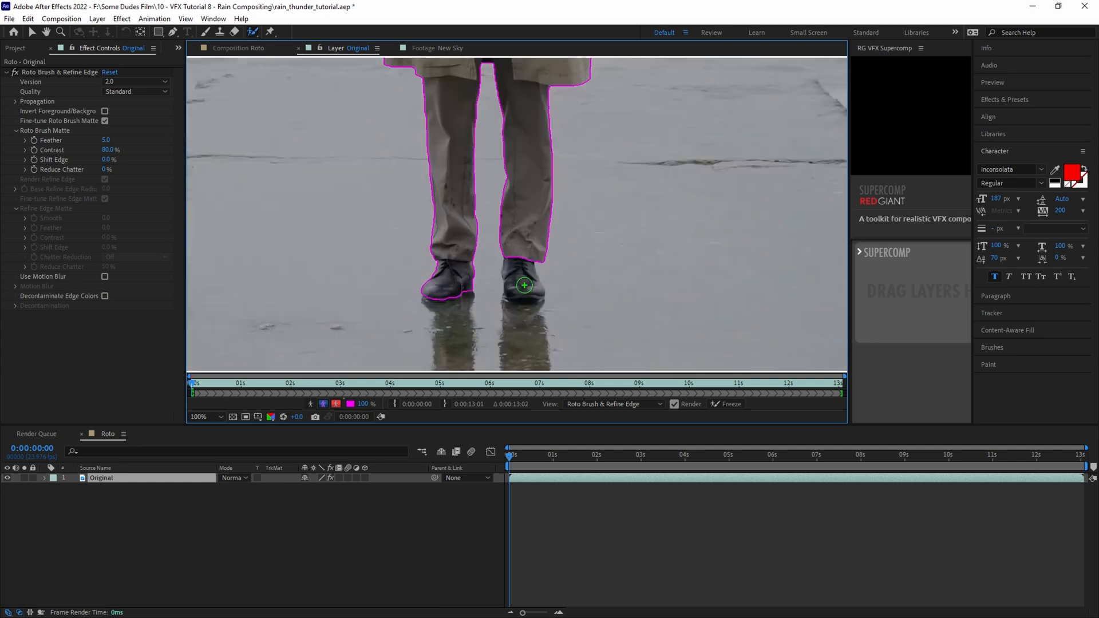
- Touch up the Roto Brush matte around the man's legs and shoes
left_click(714, 404)
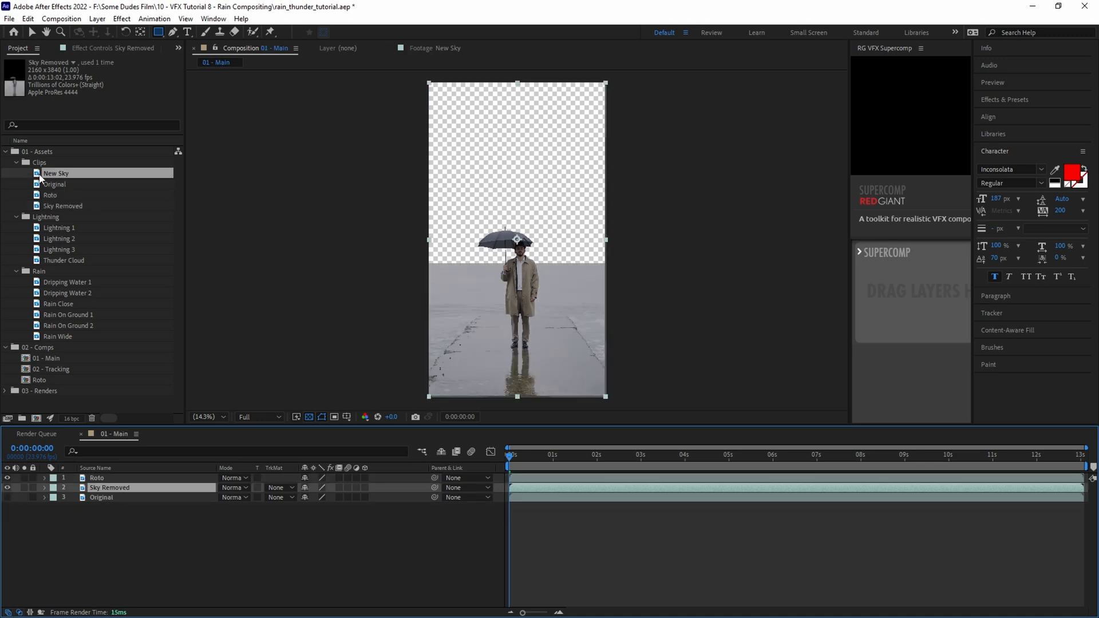
- Darken Sky Removed with Curves, adjusting the RGB, Green and Red channels
double_click(56, 173)
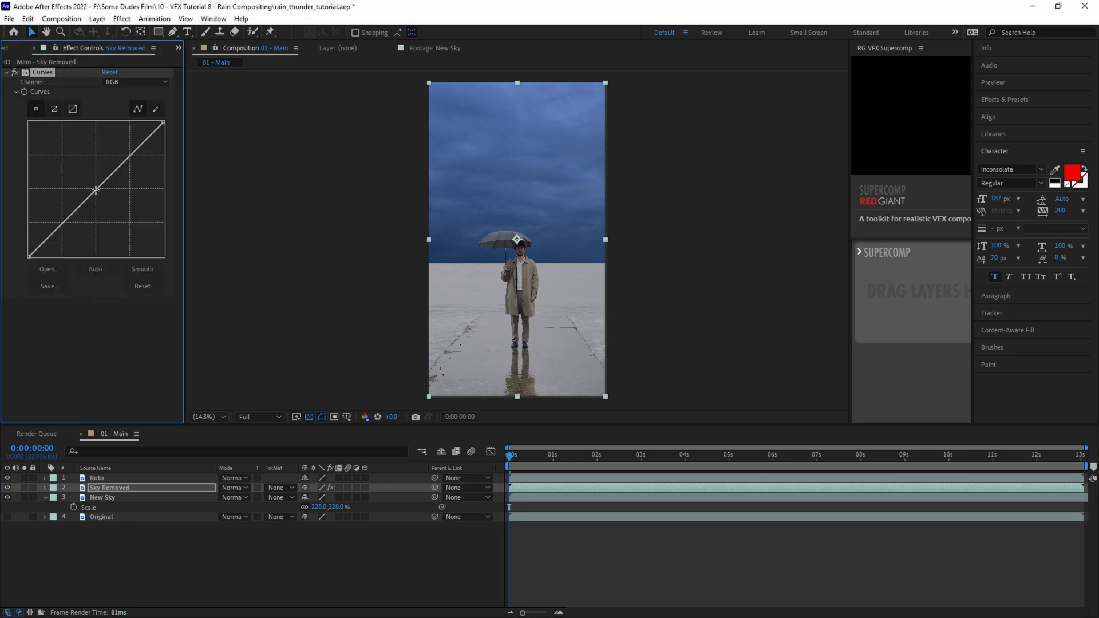
left_click_drag(94, 190, 91, 214)
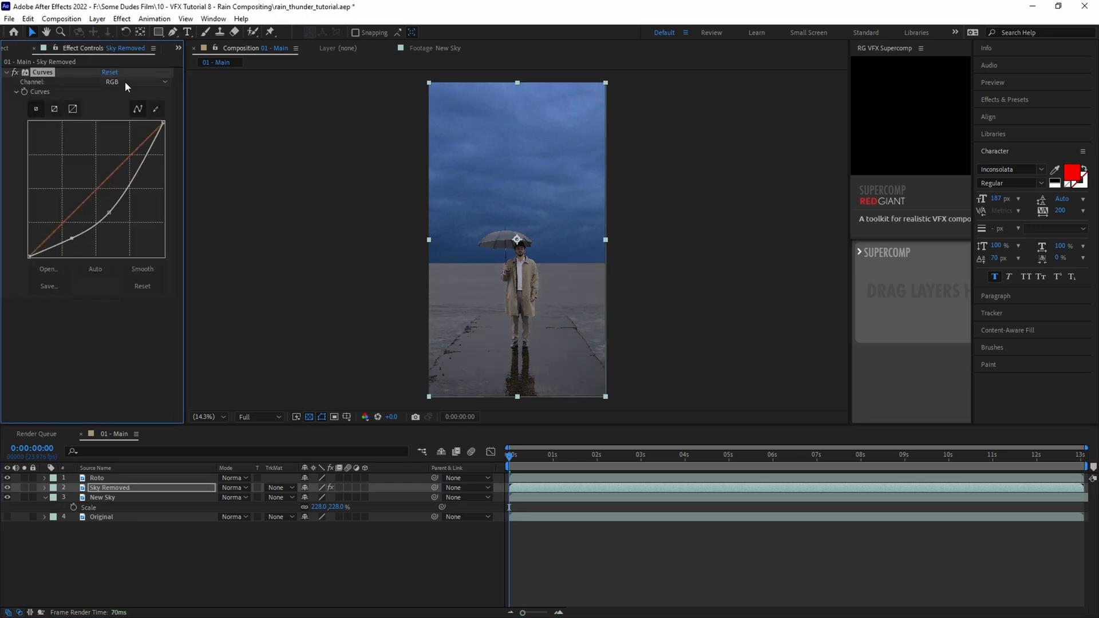
left_click(134, 82)
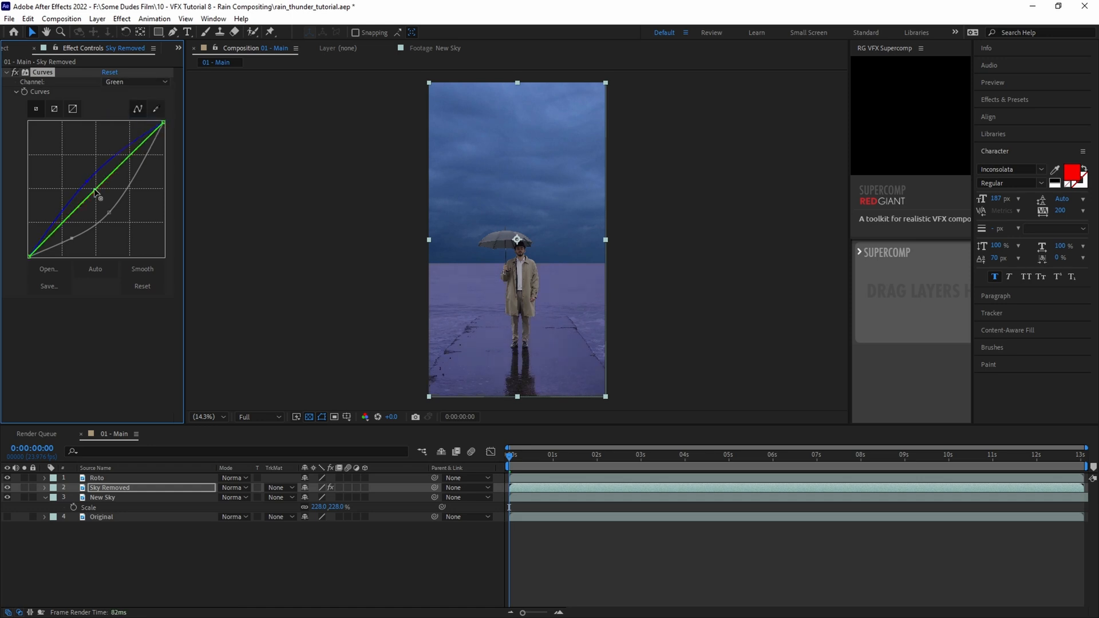
left_click(134, 82)
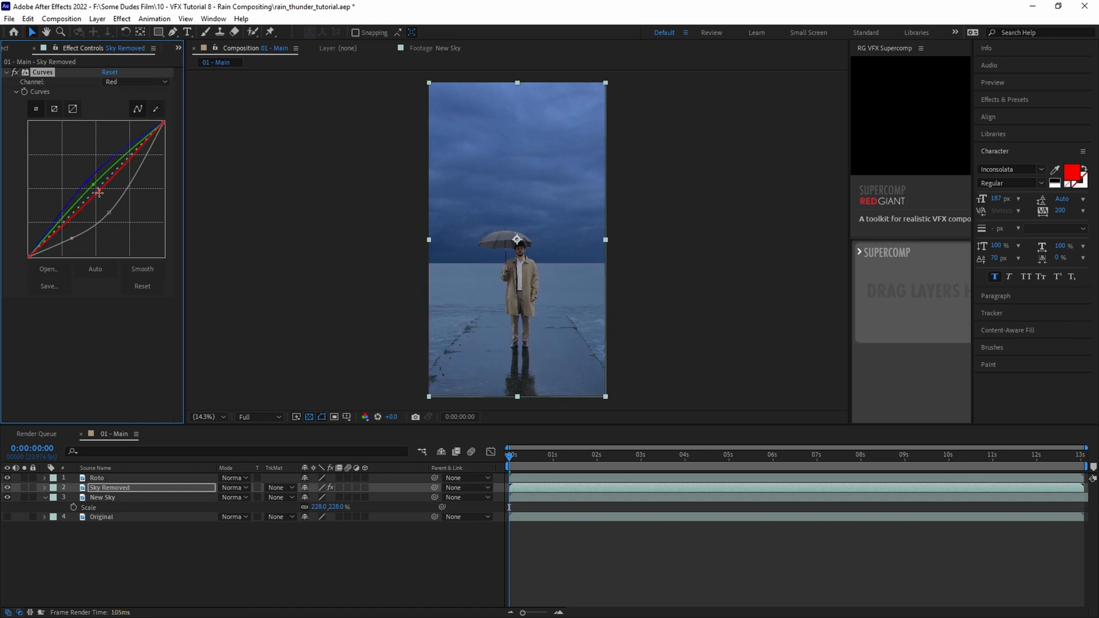
left_click(133, 82)
type(" Darker")
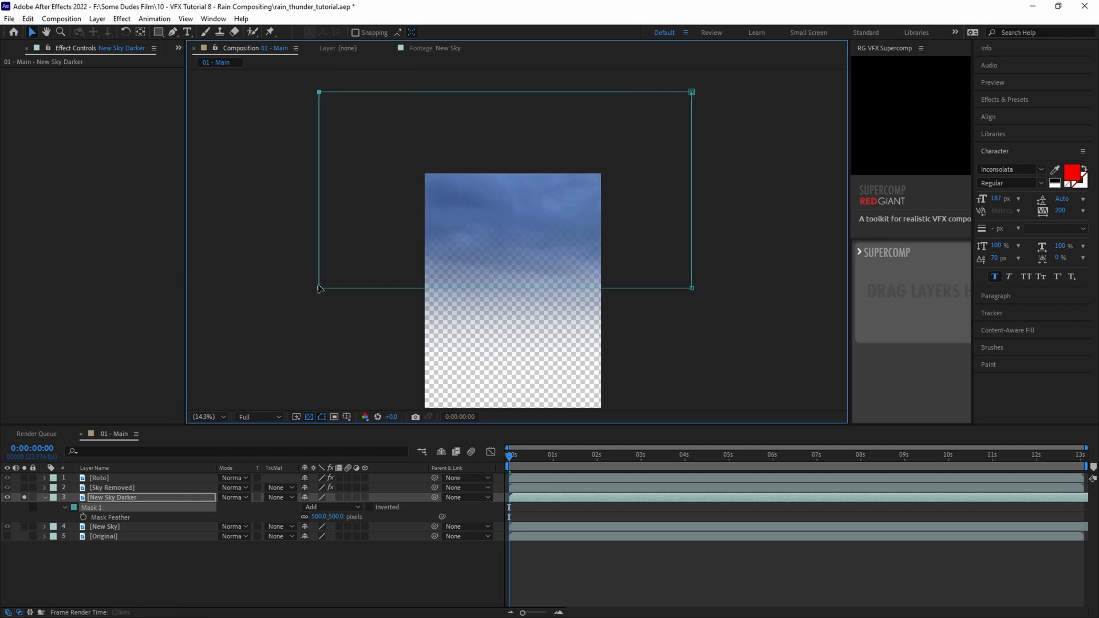
- Apply Curves to the New Sky Darker copy to darken the upper sky
type("curves")
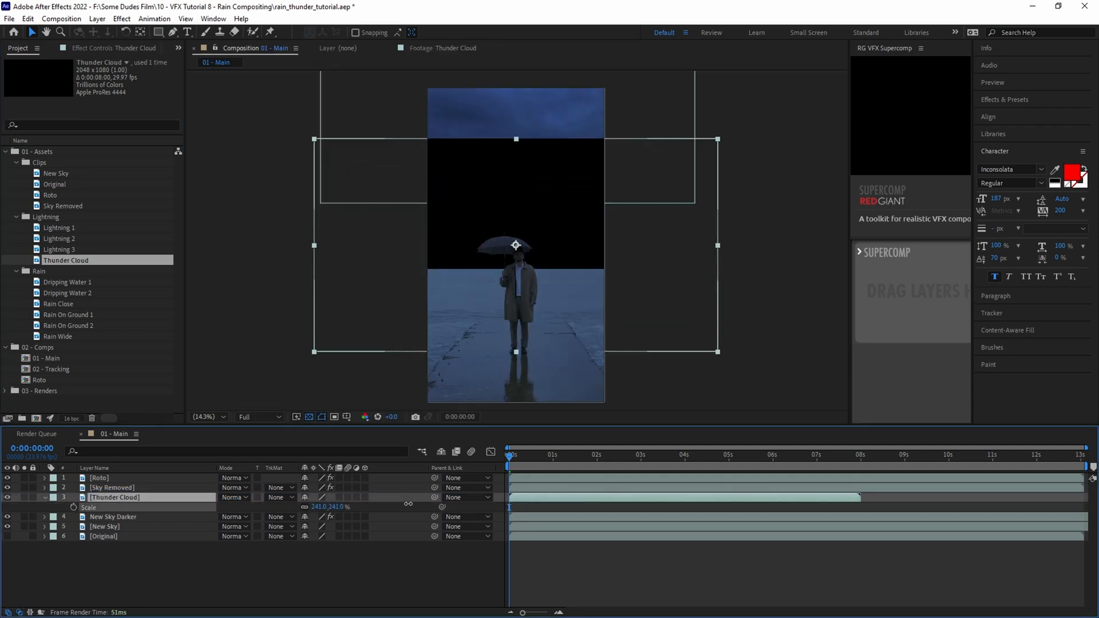
- Preview later frames and set Thunder Cloud's blending mode to Screen
left_click(781, 454)
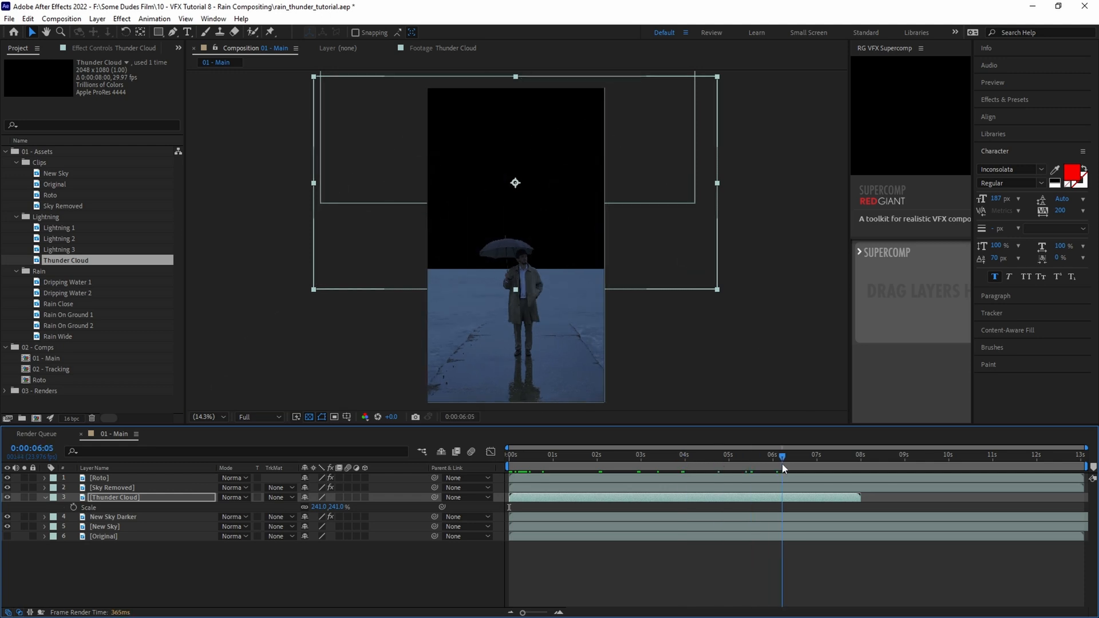
left_click(233, 497)
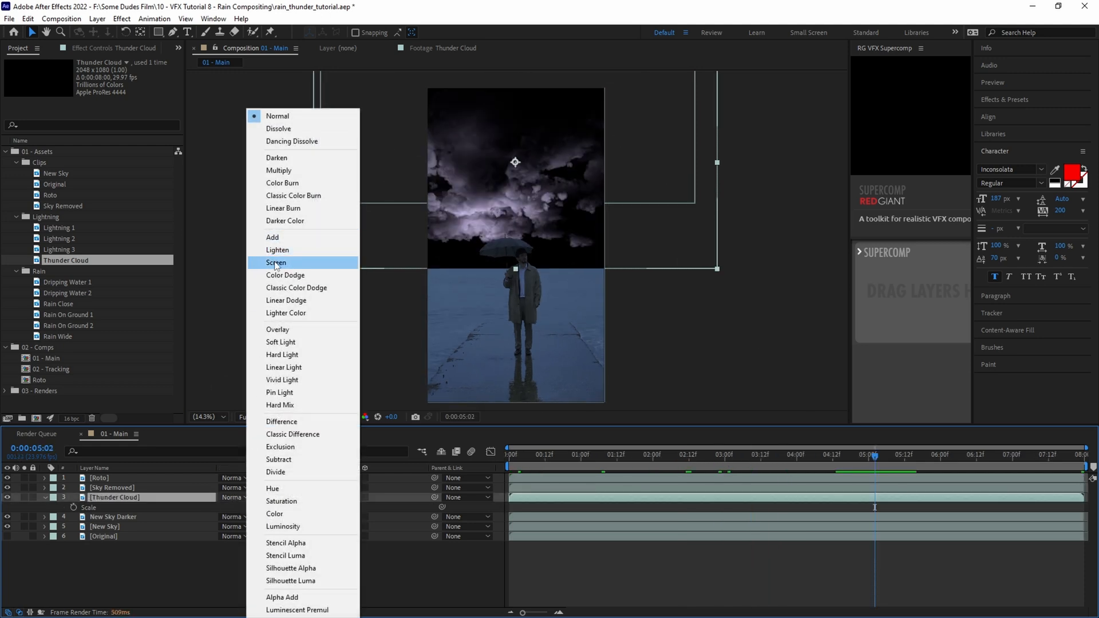
left_click(276, 262)
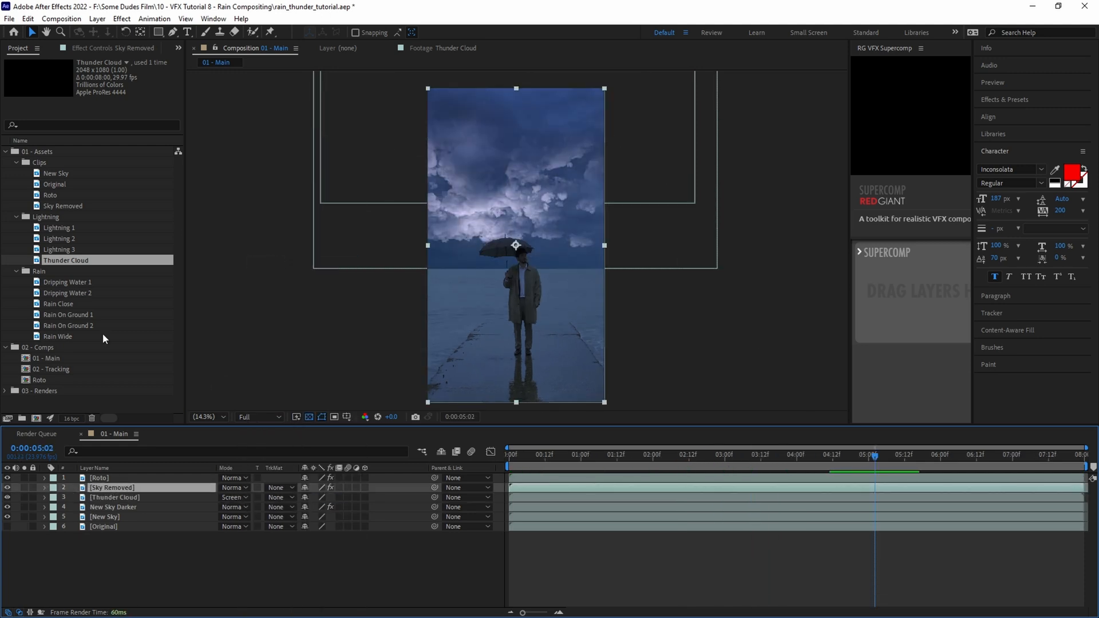
- Copy Sky Removed's Curves onto Thunder Cloud and apply Fast Box Blur
left_click(112, 487)
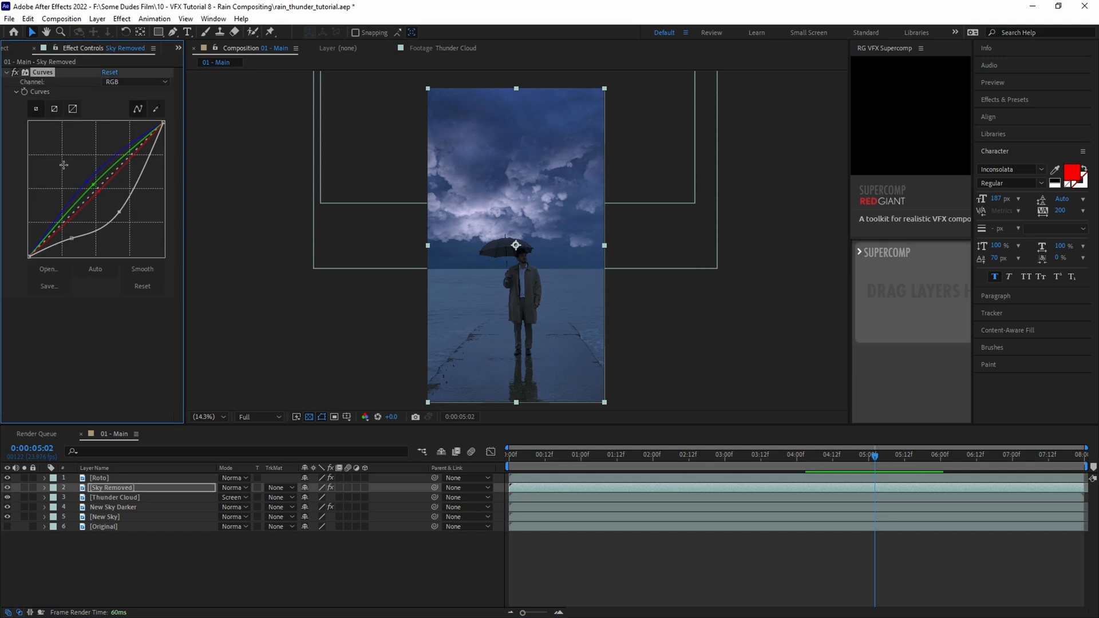
left_click(115, 497)
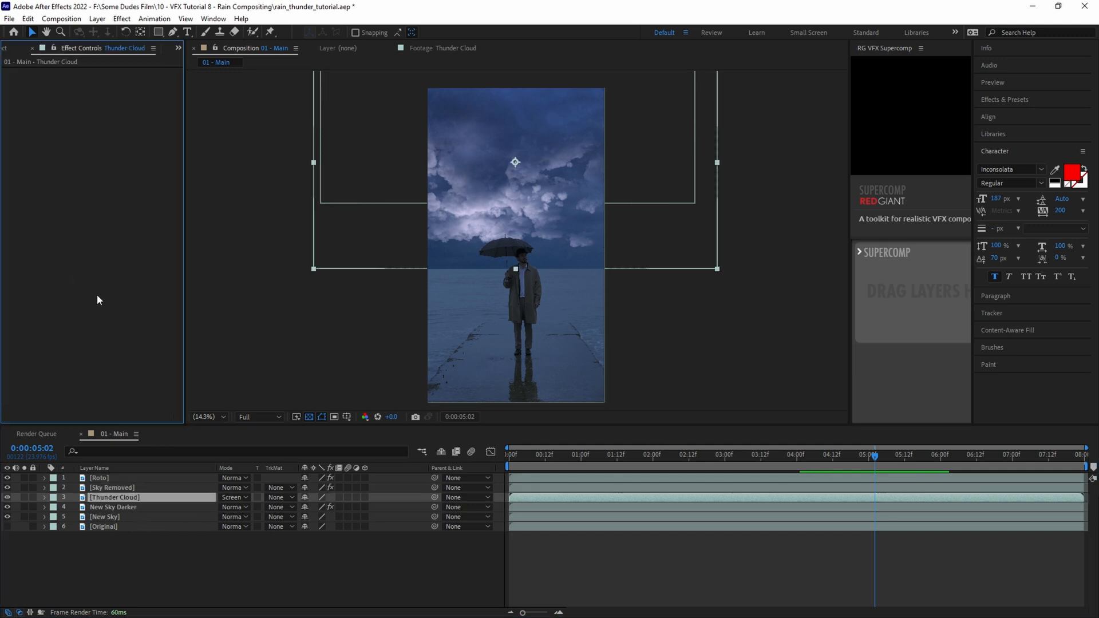
type("fast")
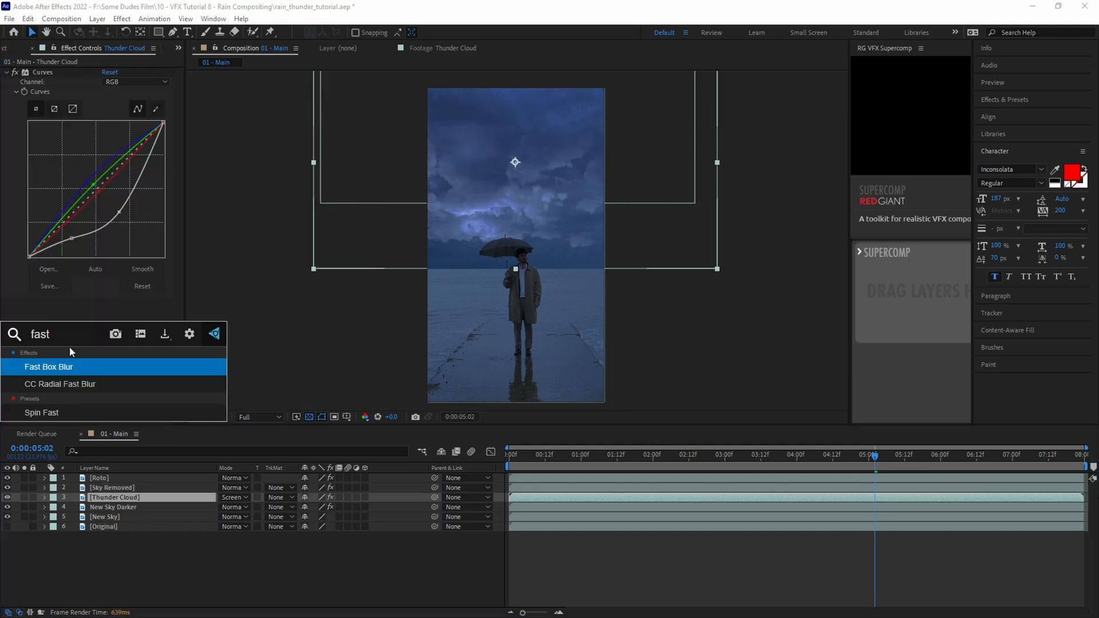
double_click(48, 366)
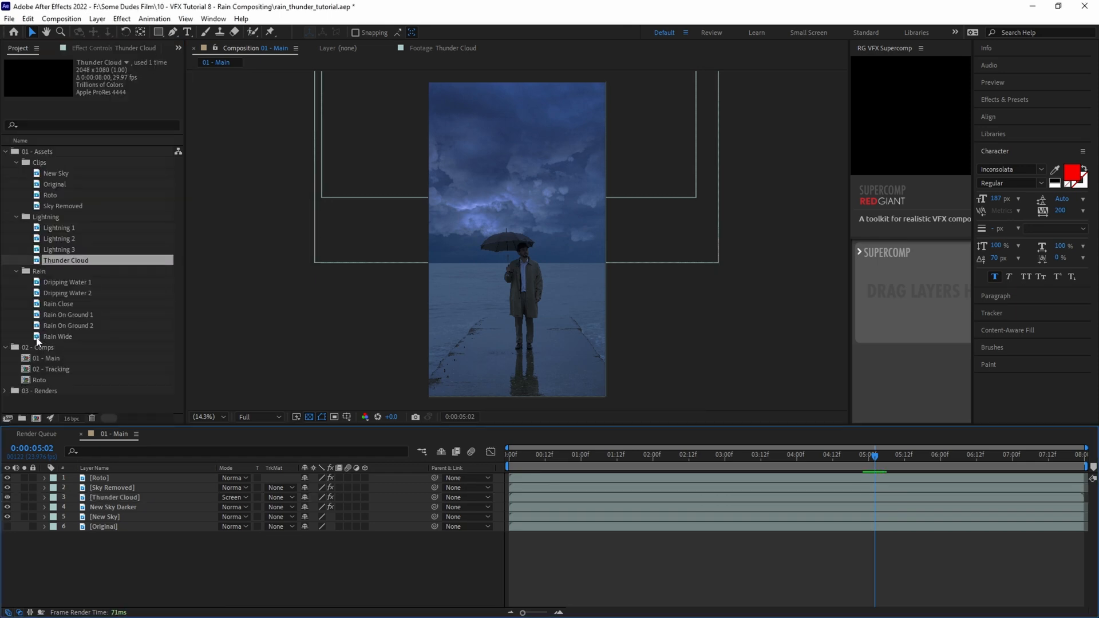
- Add the Rain Wide clip over the scene, then bring in Rain Close
double_click(57, 336)
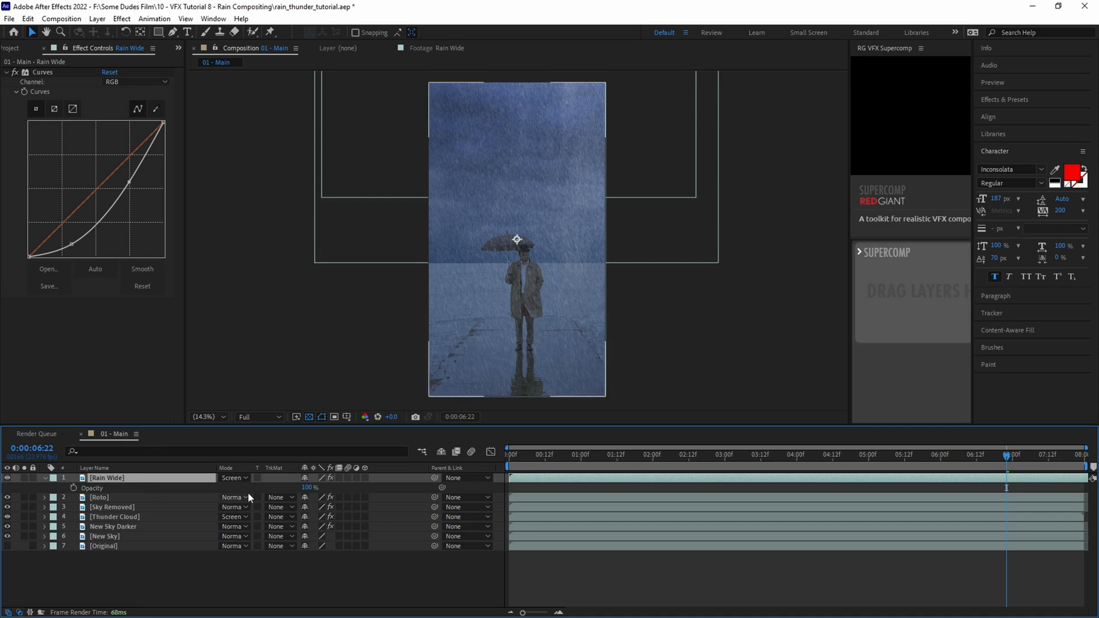
double_click(309, 487)
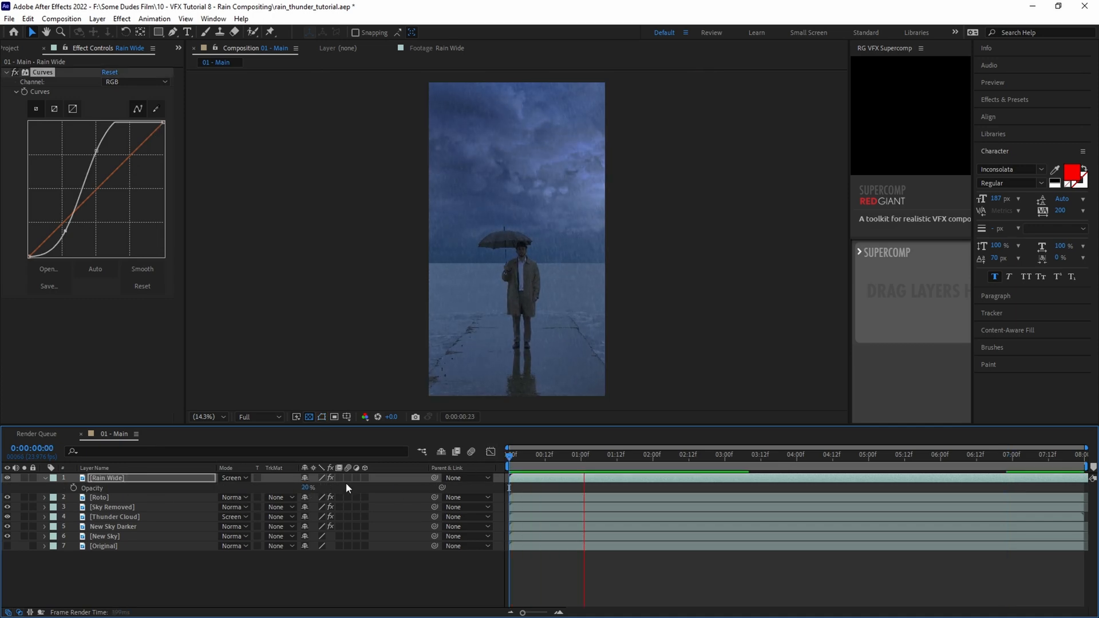
double_click(59, 303)
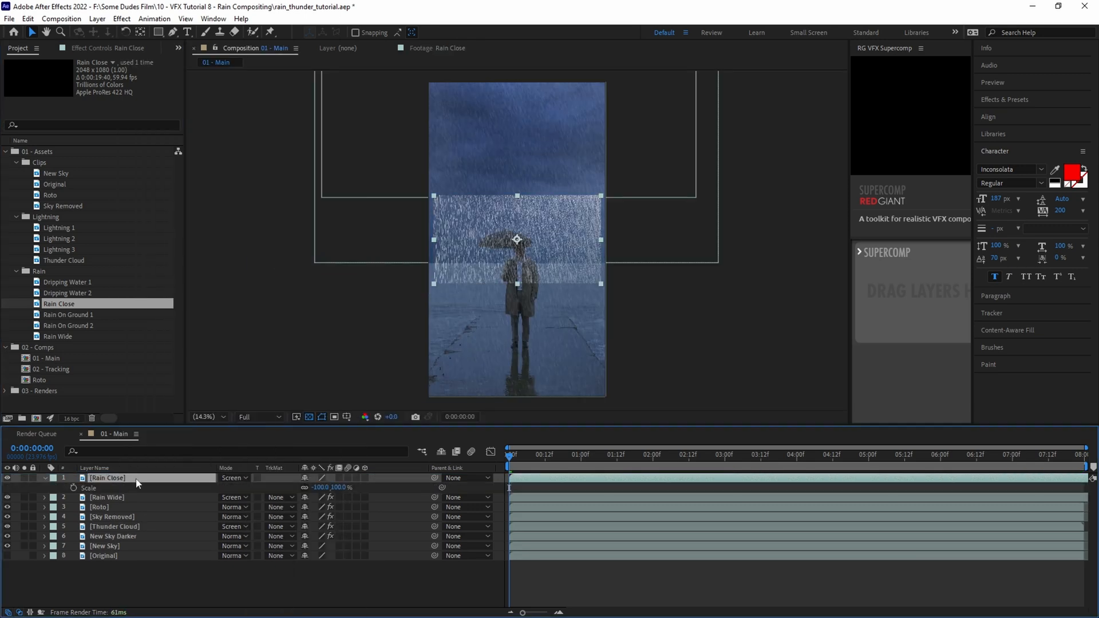
- Scale Rain Close to -850, 850% and add Curves and Camera Lens Blur
left_click_drag(336, 487, 336, 487)
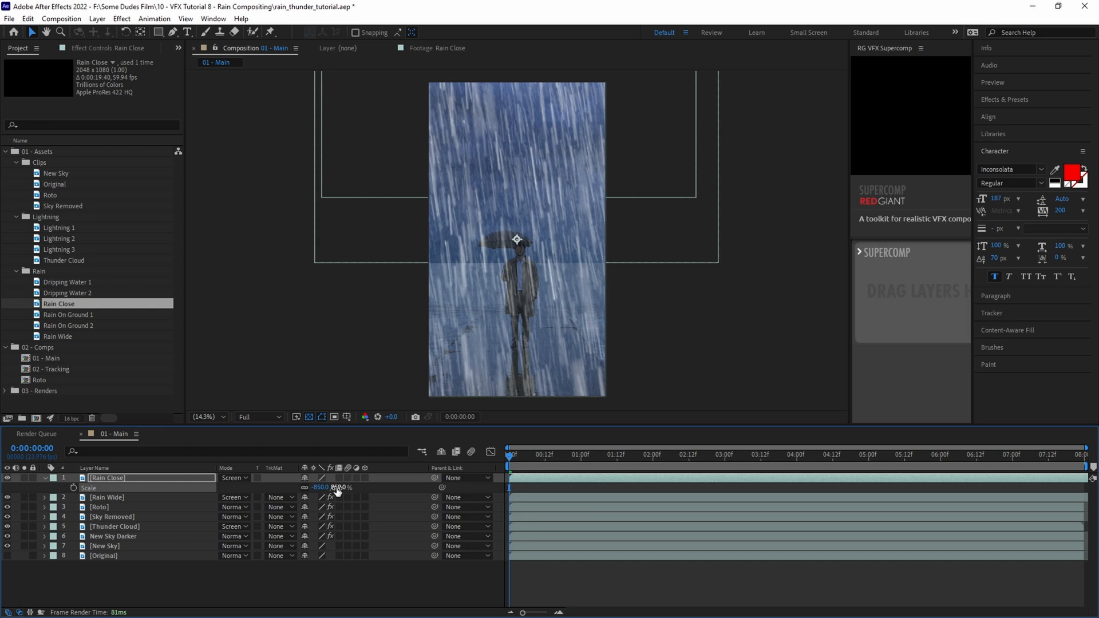
type("c")
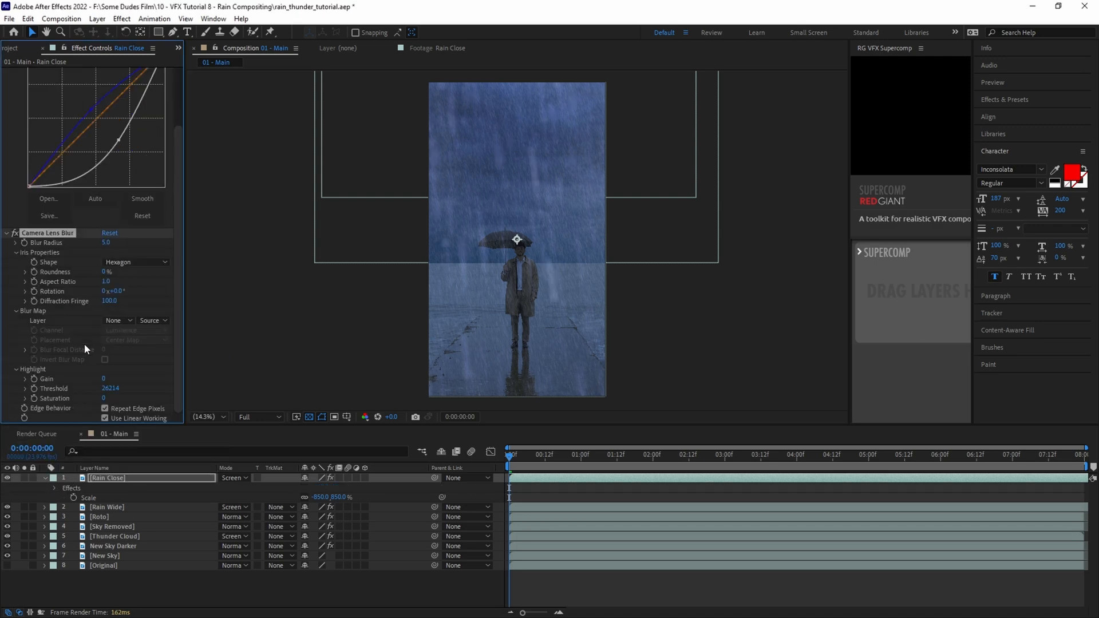
left_click(134, 262)
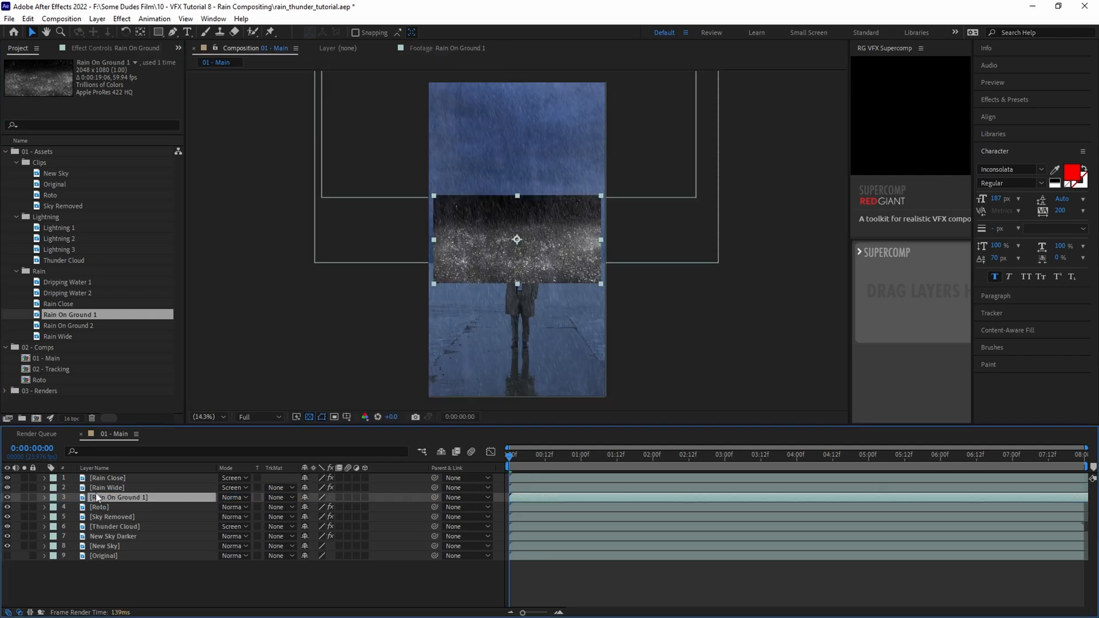
- Select the Rain On Ground 1 layer in the main composition
left_click(235, 497)
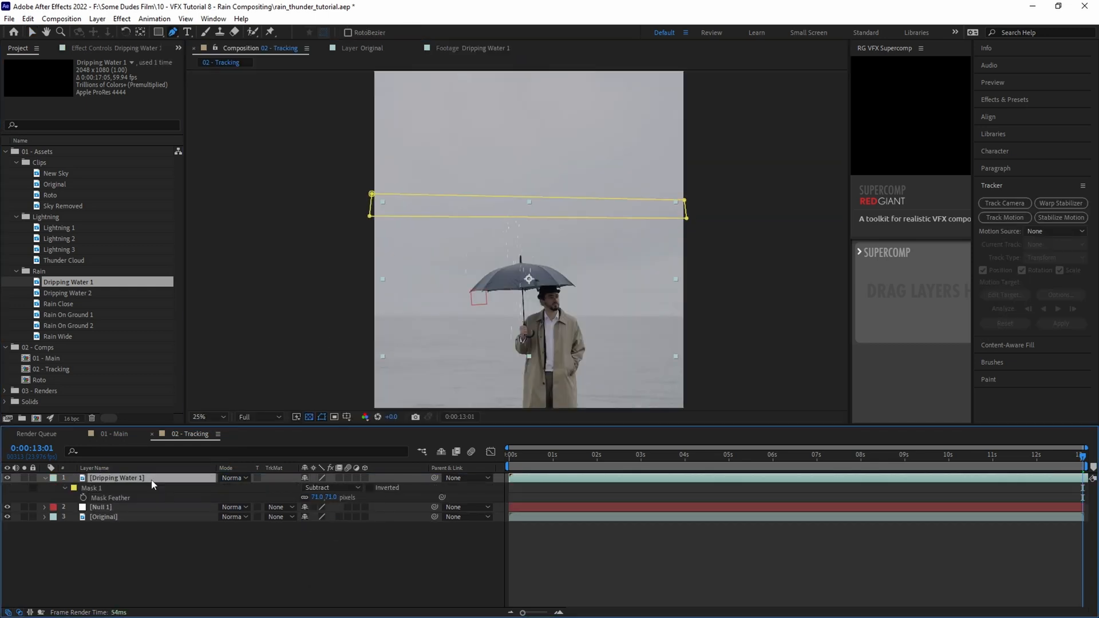
- Set Dripping Water 1's parent to 2. Null 1
left_click(467, 478)
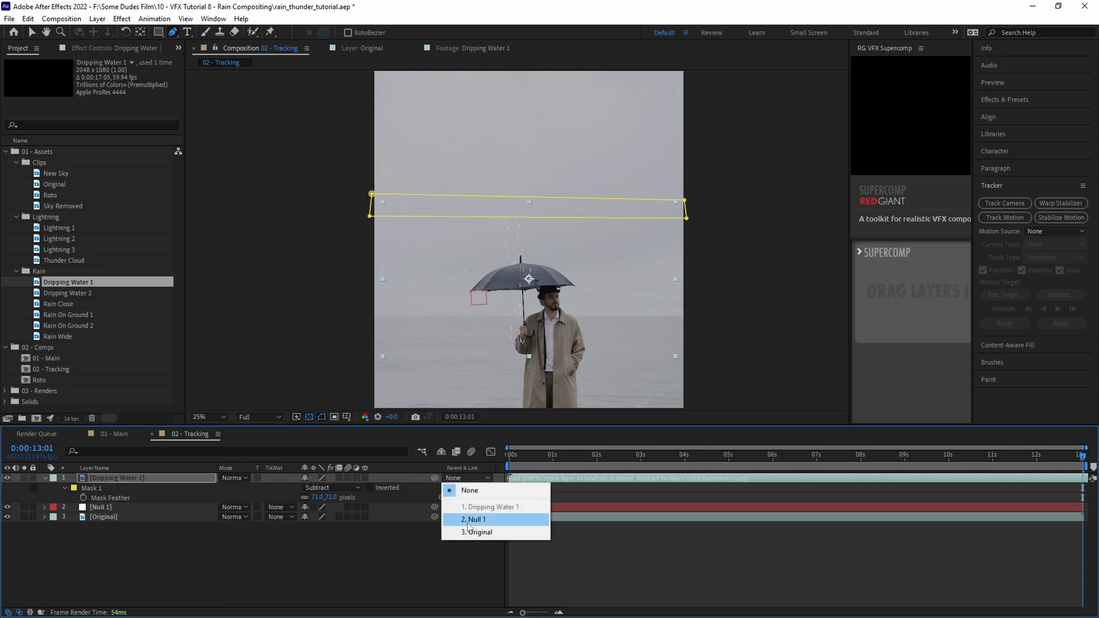
left_click(474, 520)
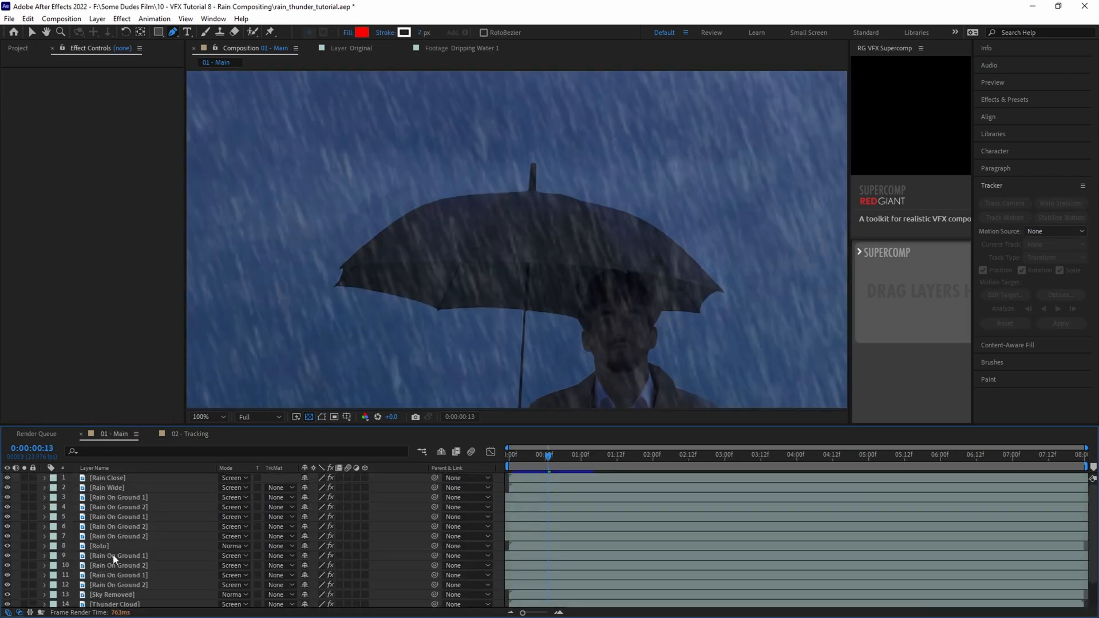
- Work on the umbrella drip and Lightning 1 layers in the timeline
left_click(99, 545)
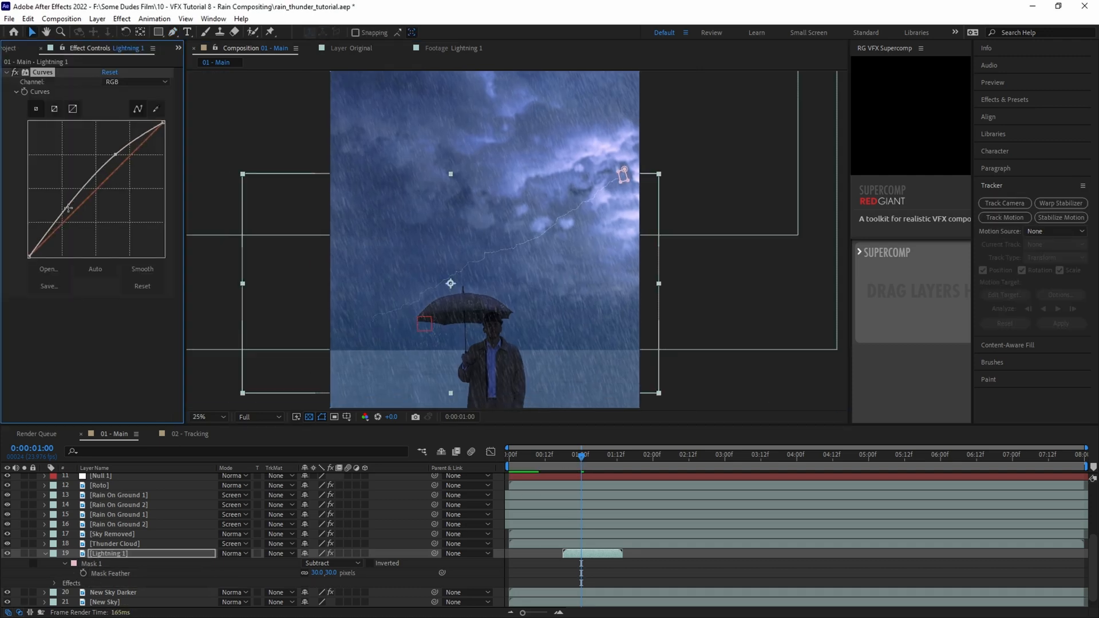
right_click(112, 485)
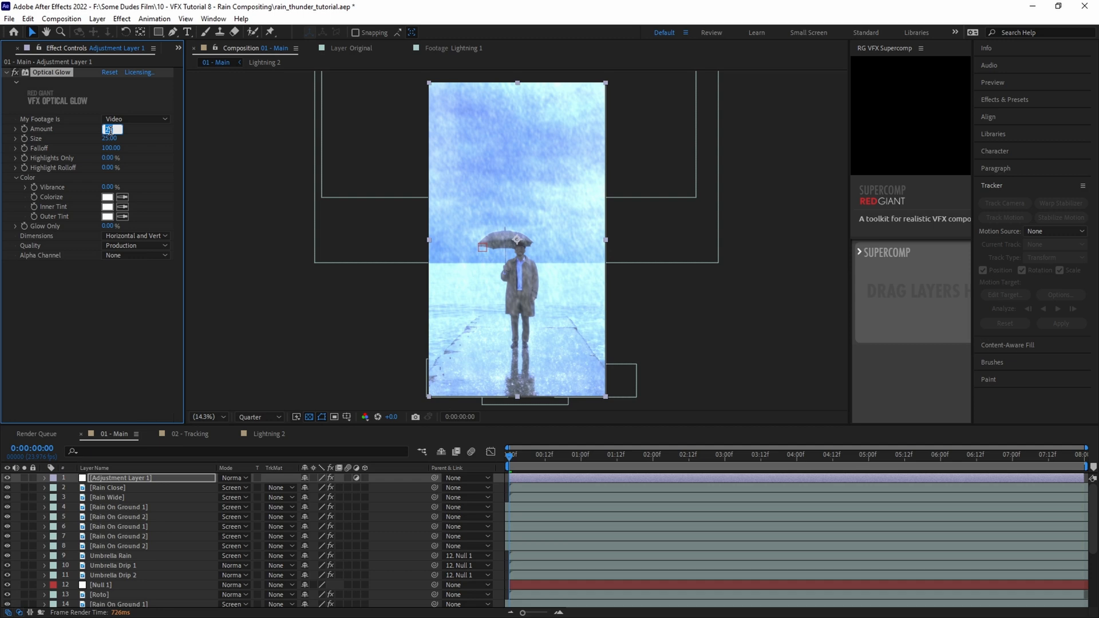
- Set Optical Glow Amount 6.00 and Size 1000, then edit Highlights Only
type("6.00")
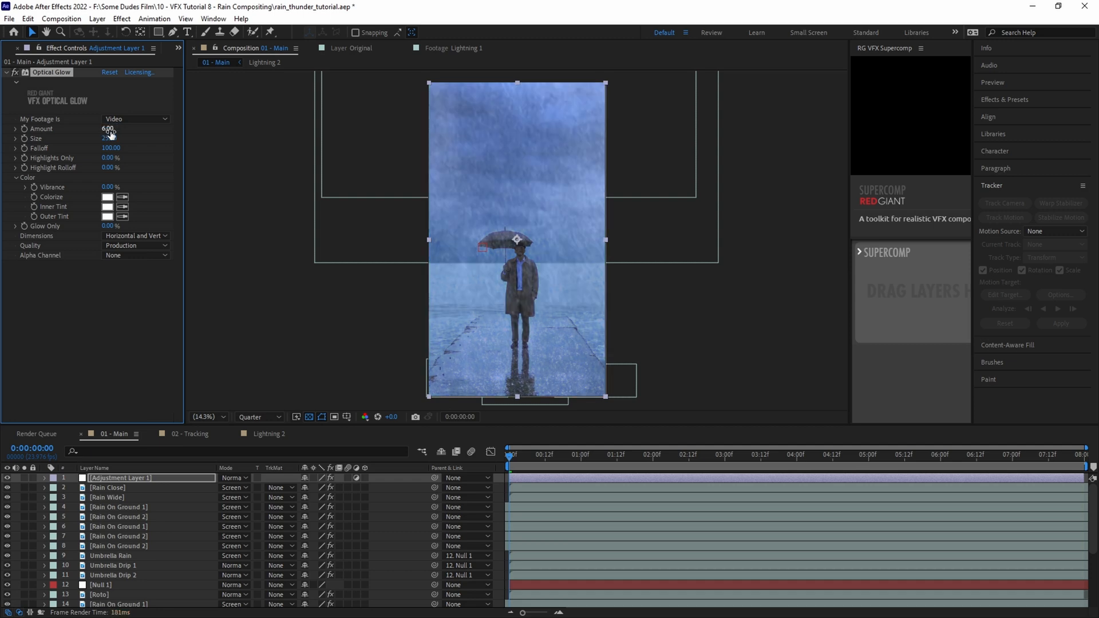
type("1000.00")
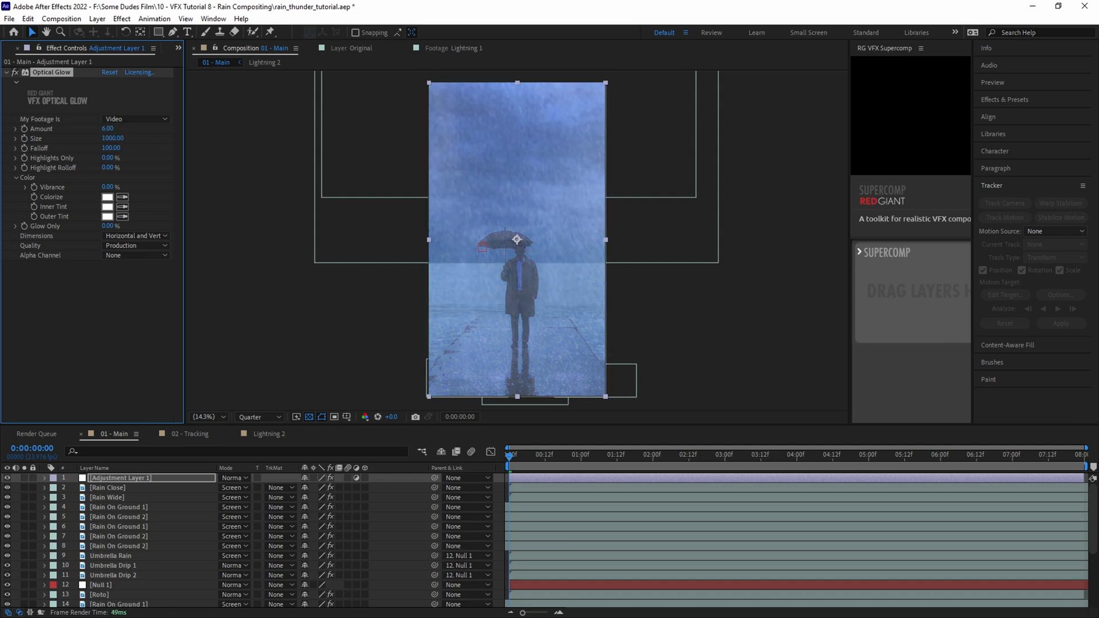
left_click(110, 158)
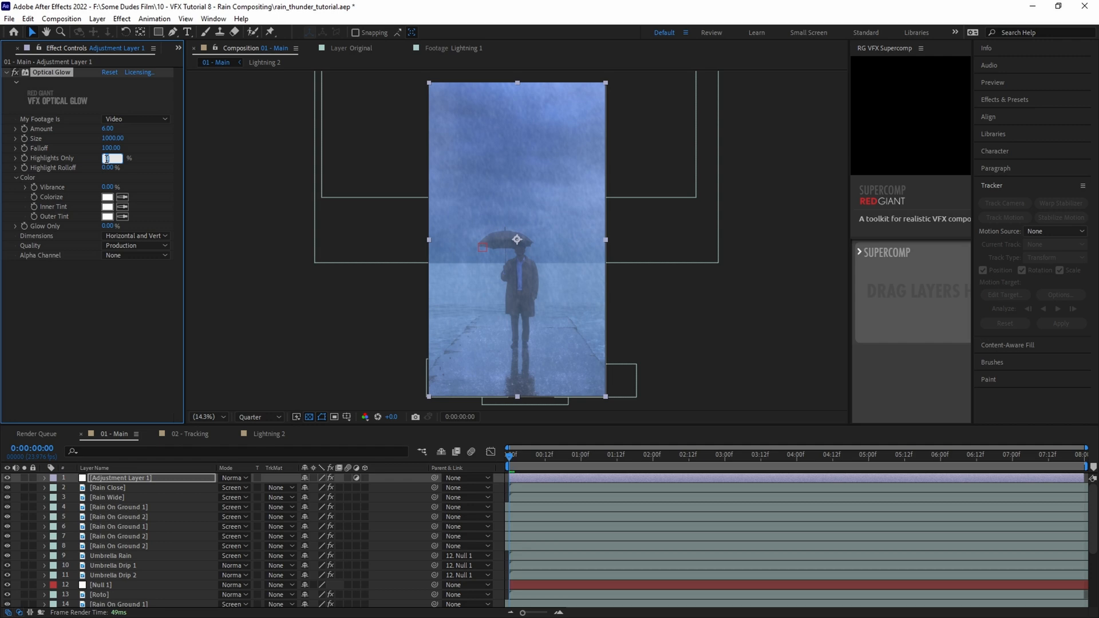